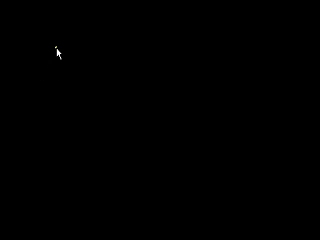
pyautogui.moveTo(41, 36)
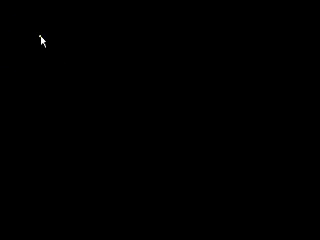
pyautogui.moveTo(22, 25)
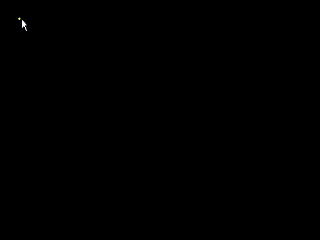
pyautogui.moveTo(24, 26)
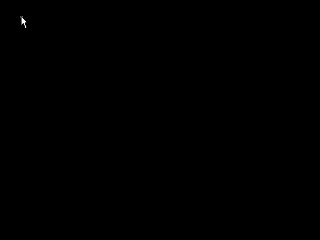
pyautogui.moveTo(22, 22)
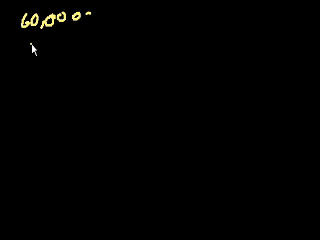
# Handwrite '15,000 down' and '45,000 @' on two lines below the 60,000 price
pyautogui.write('15,000 down')
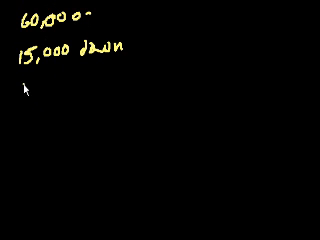
pyautogui.write('45,0')
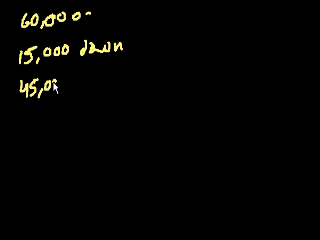
pyautogui.write('000 @')
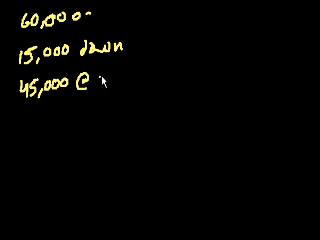
# Write '9% = $4050/yr' after '45,000 @' and '$340/mo' beneath it
pyautogui.write('9% =')
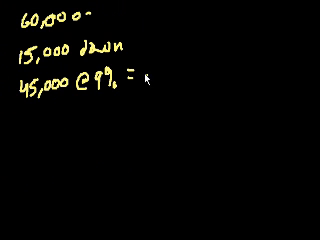
pyautogui.write('4050/yr')
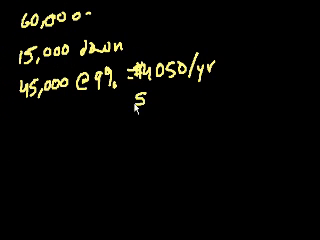
pyautogui.write('$340')
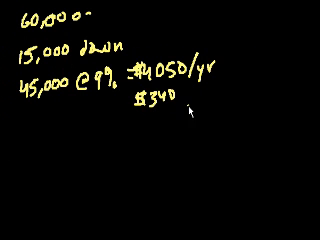
pyautogui.write('/MO')
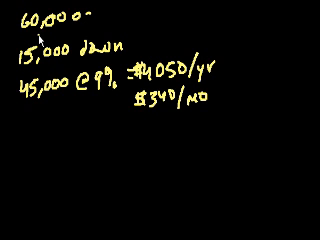
pyautogui.moveTo(63, 189)
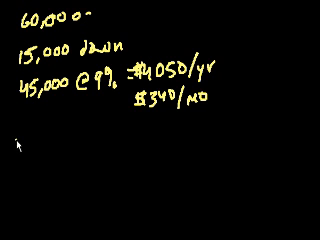
# Write 'Rent: $900' on a new line below the mortgage figures
pyautogui.write('Rent')
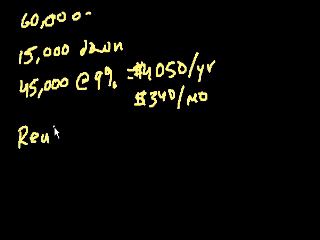
pyautogui.write(': $')
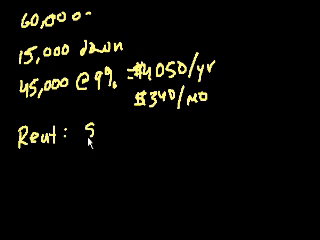
pyautogui.write('$900')
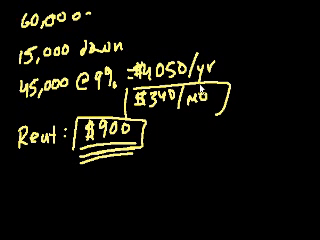
pyautogui.moveTo(105, 135)
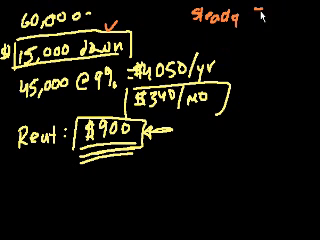
# Handwrite 'Steady Job' and 'Good Credit' in orange in the top-right area
pyautogui.write('Job')
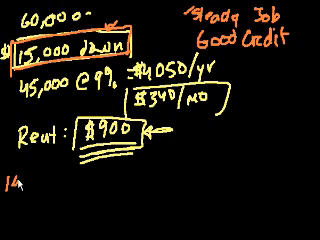
# Write '1980 – 2000' and '25% down' in orange at the lower left
pyautogui.write('1480')
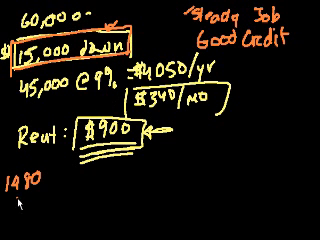
pyautogui.write('25%')
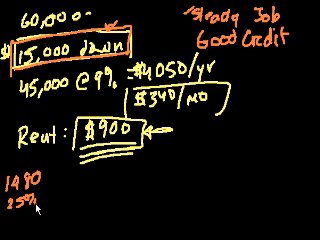
pyautogui.write('mon')
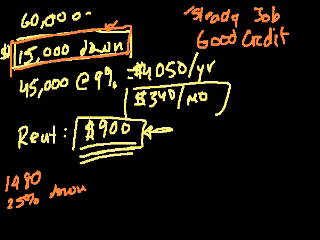
# Switch to pink and add 'Steady Job' and '700 credit' to the list
pyautogui.click(18, 210)
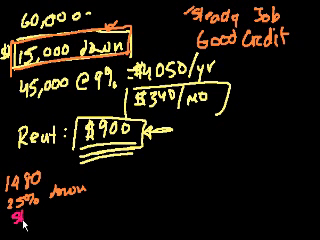
pyautogui.write('Steady Job')
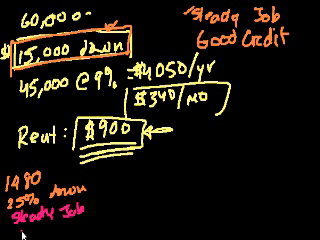
pyautogui.write('700')
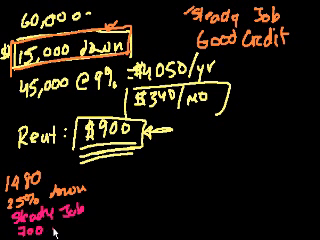
pyautogui.write('credit')
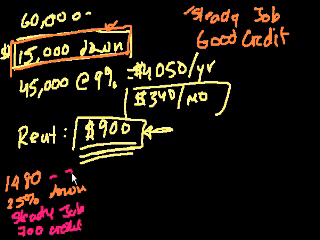
pyautogui.write('2000')
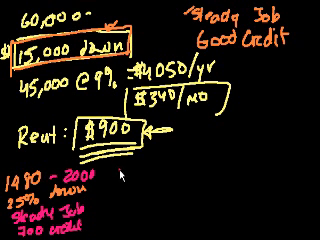
# Write '2001: 10% down' with looser job and credit terms beside the 1980–2000 notes
pyautogui.write('2001')
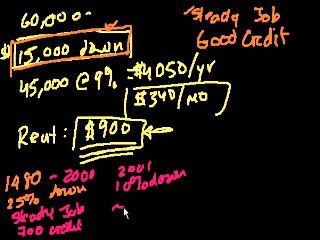
pyautogui.write('Sub')
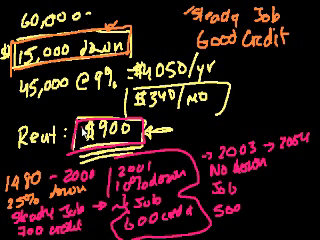
pyautogui.moveTo(288, 182)
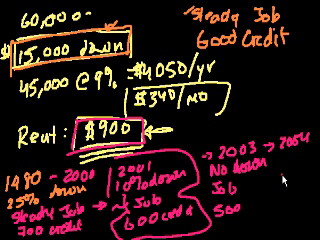